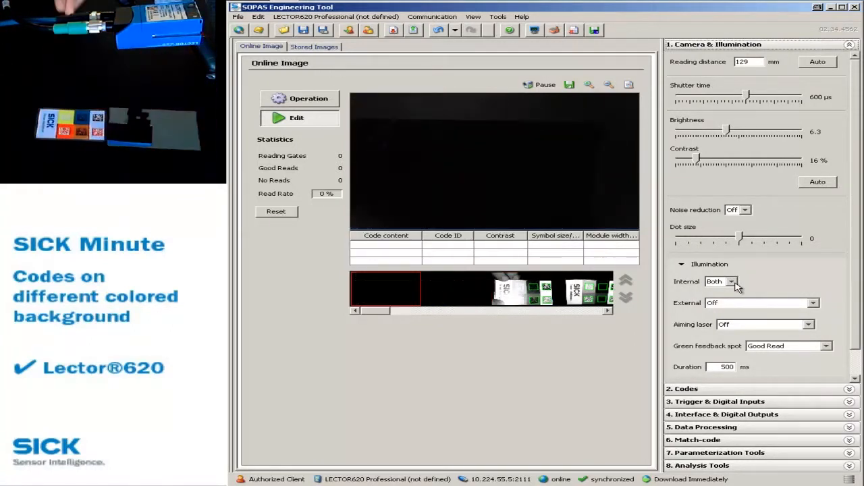
Set the Lector620 Internal illumination from Both to Left (red light only).
left_click(731, 282)
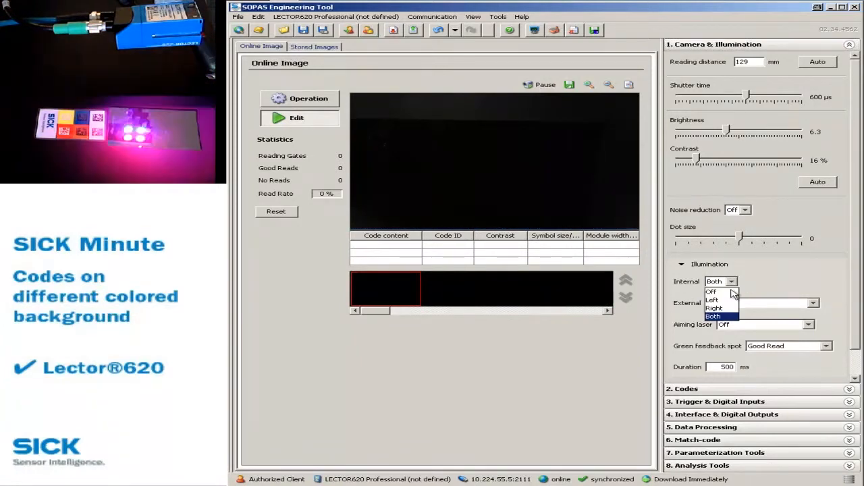
left_click(712, 299)
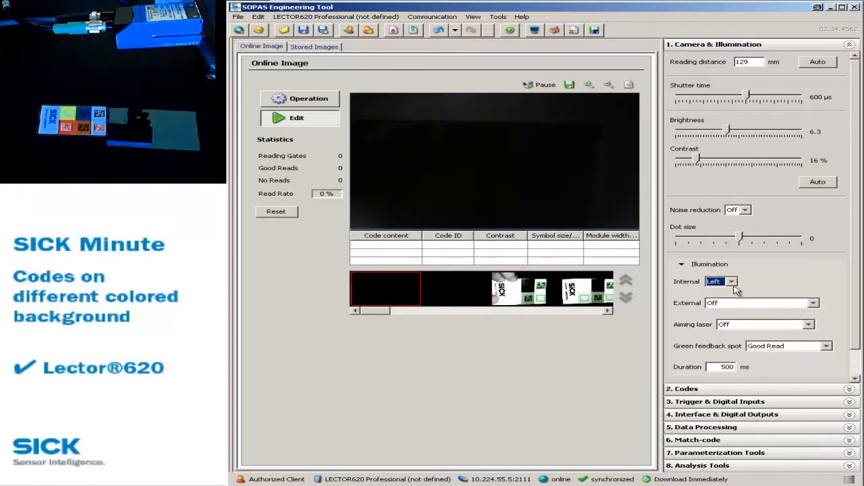
Set Internal illumination to Right (blue), note the contrast readings, then restore Both.
left_click(714, 281)
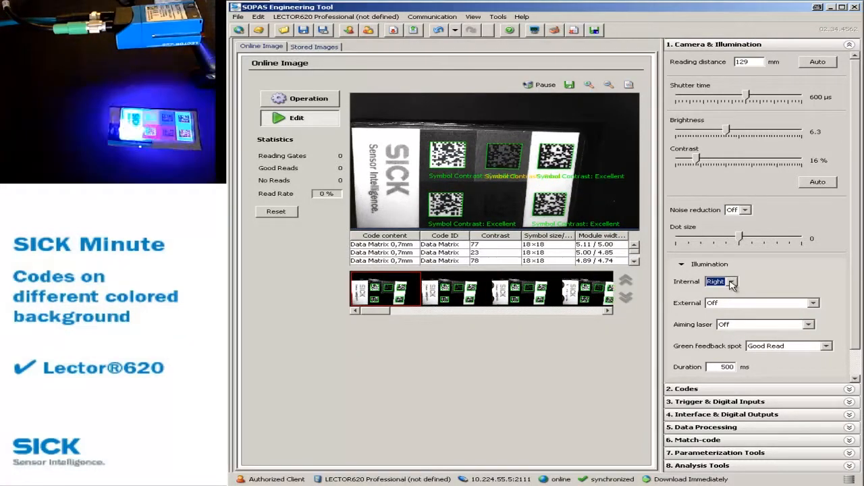
left_click(731, 282)
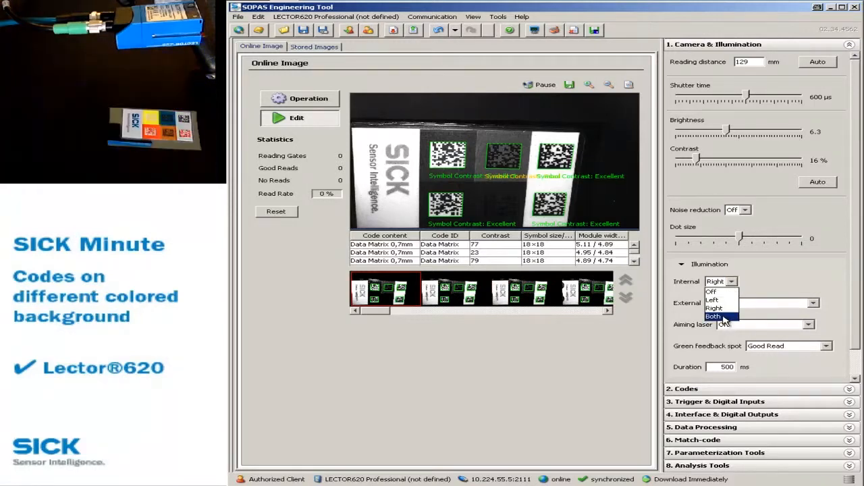
left_click(713, 317)
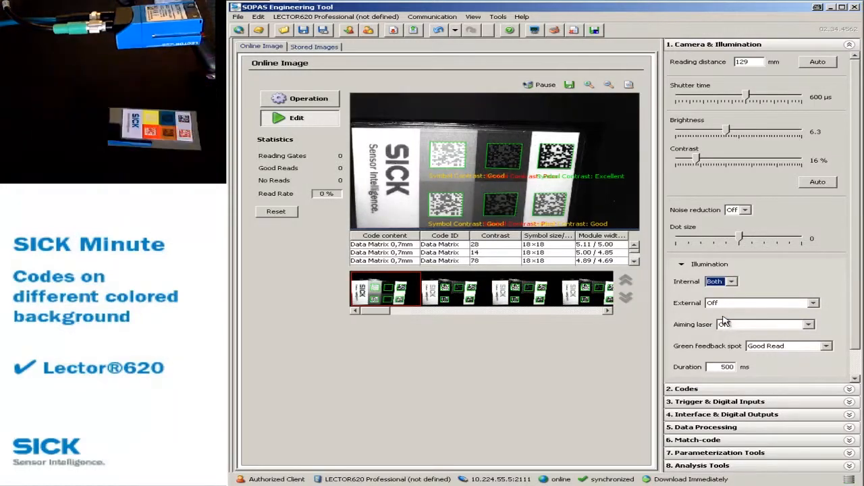